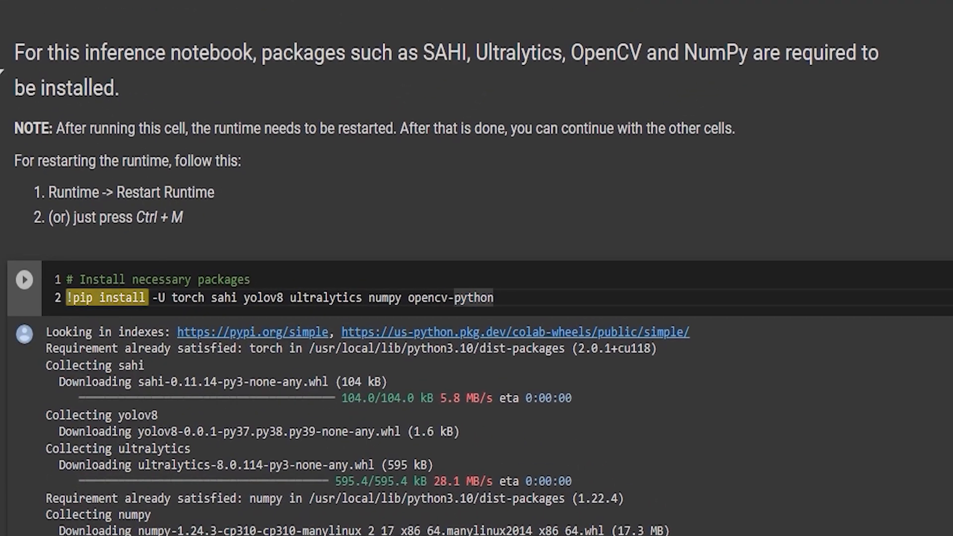
- Run the pip install cell for torch, sahi, yolov8, ultralytics, numpy and opencv-python
click(24, 279)
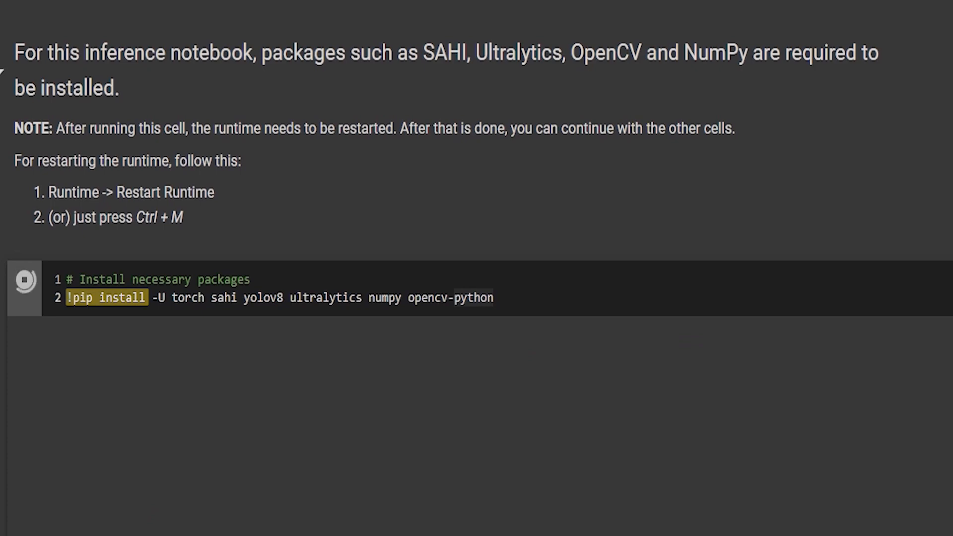
click(24, 289)
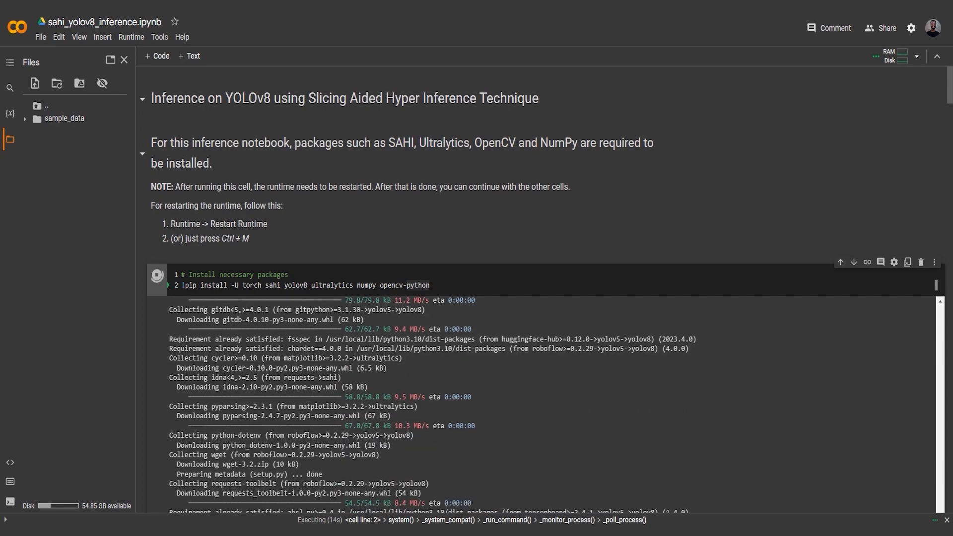
- Restart the runtime, confirm with Yes, and run the working-directory check returning '/content'
click(130, 36)
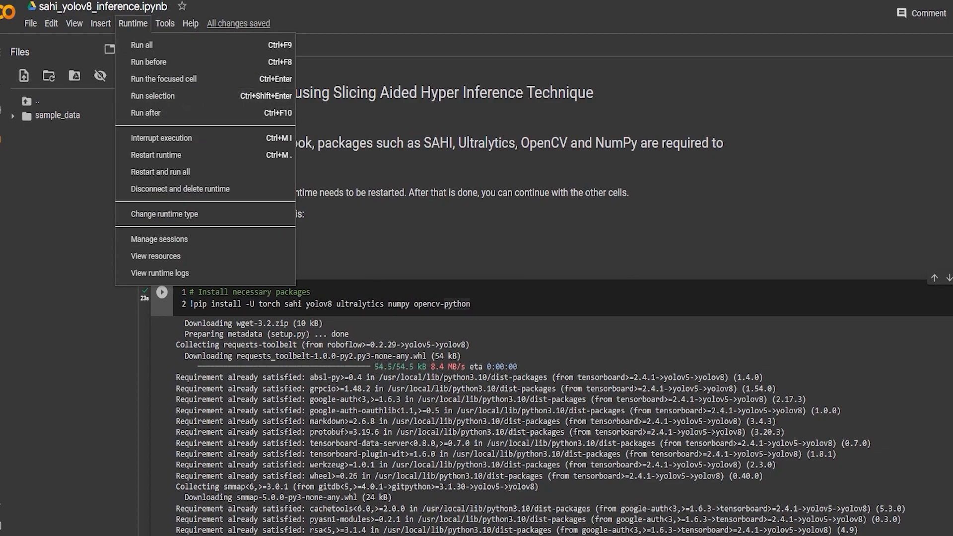
click(156, 155)
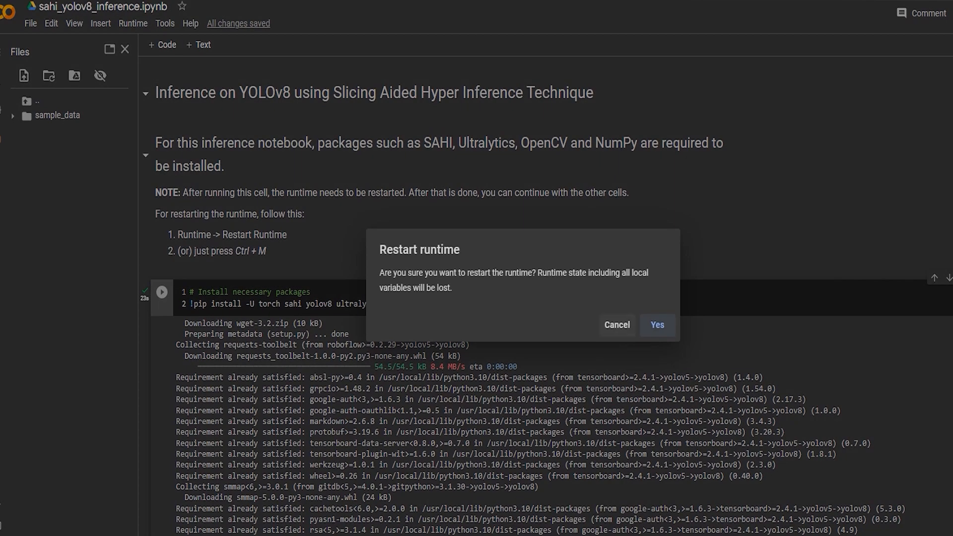
click(656, 325)
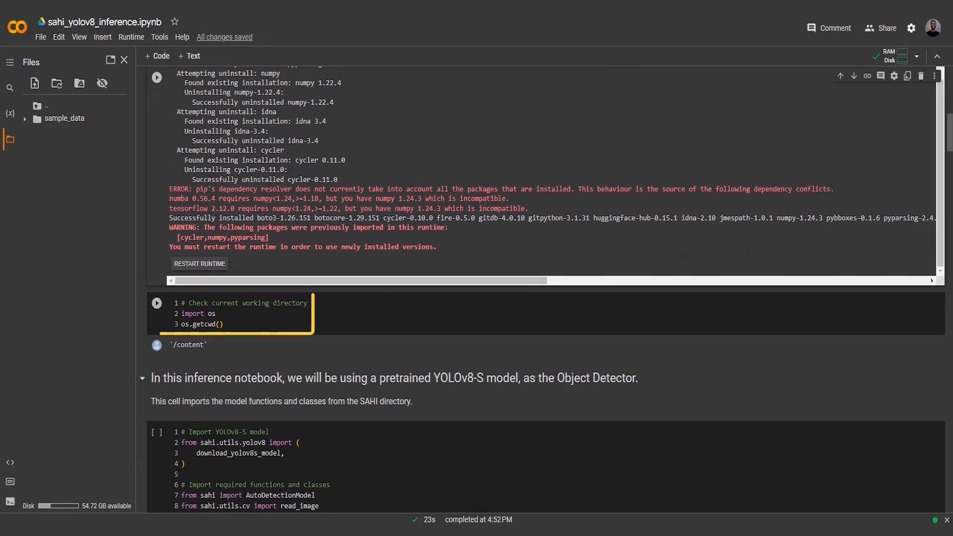
click(225, 324)
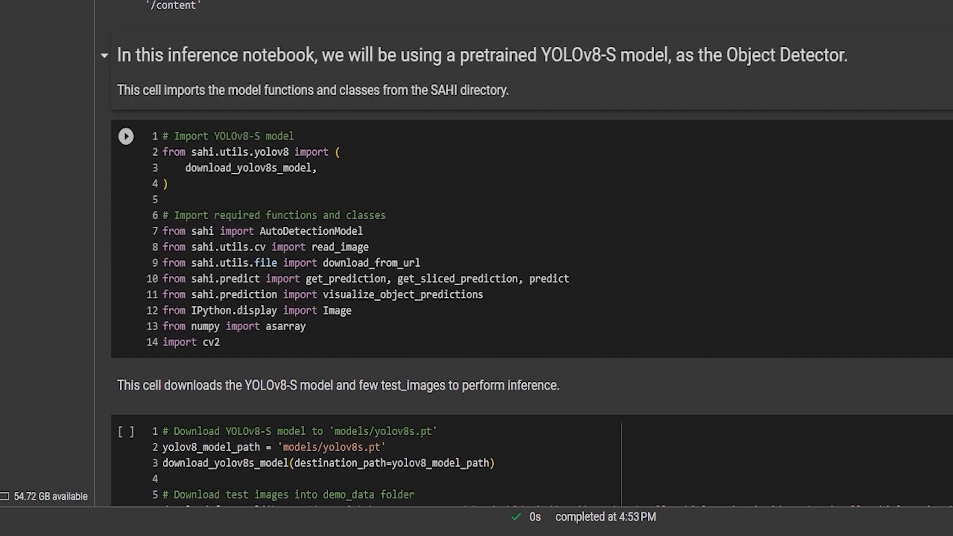
- Run the YOLOv8-S and SAHI import cell, highlighting visualize_object_predictions and cv2 imports
click(125, 136)
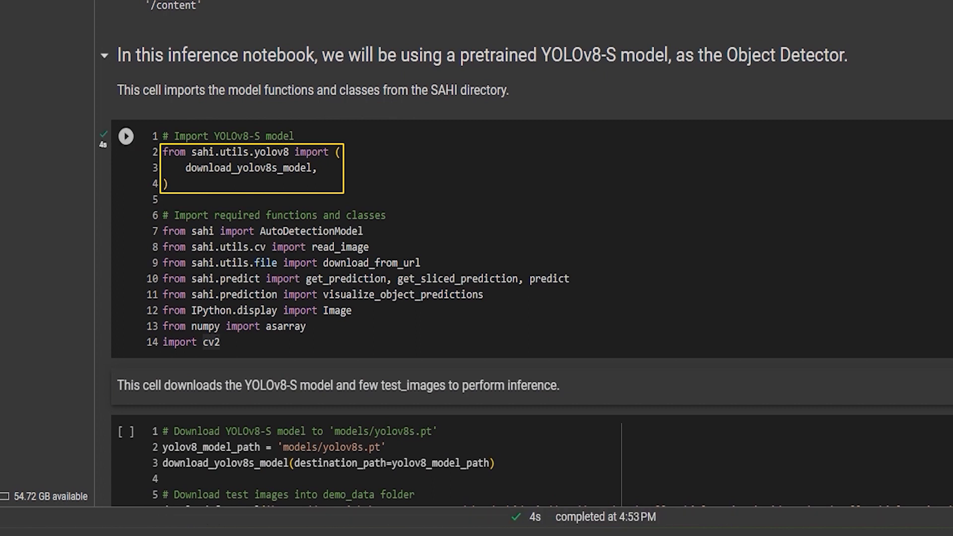
double_click(249, 168)
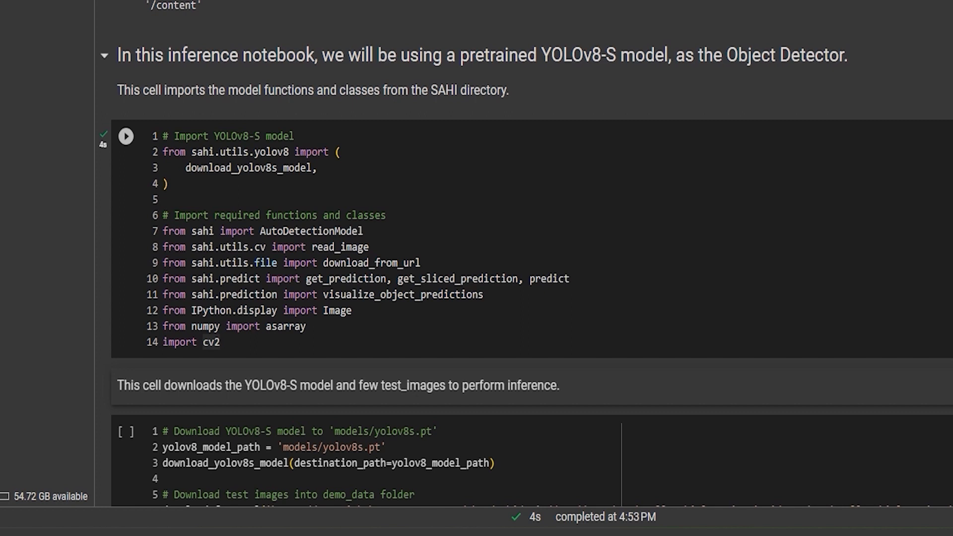
double_click(369, 263)
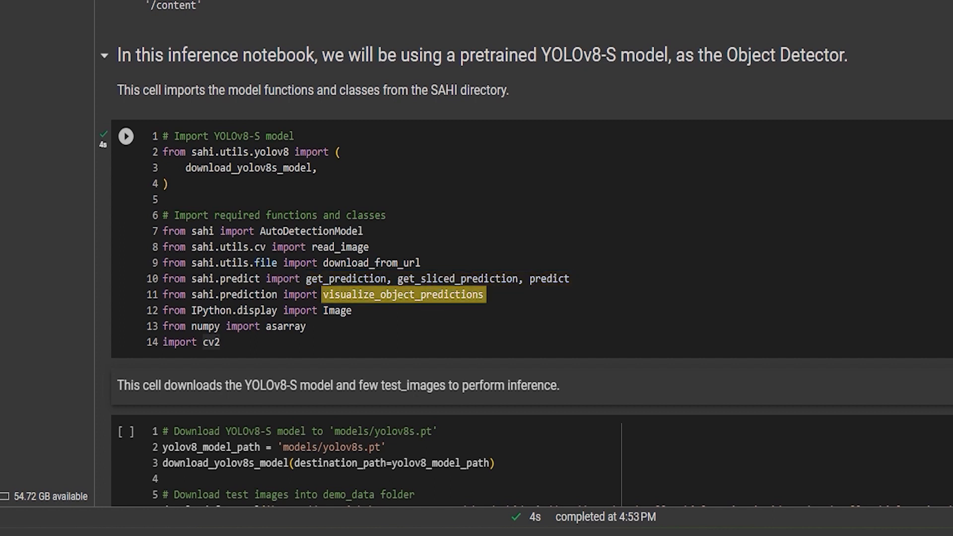
click(403, 295)
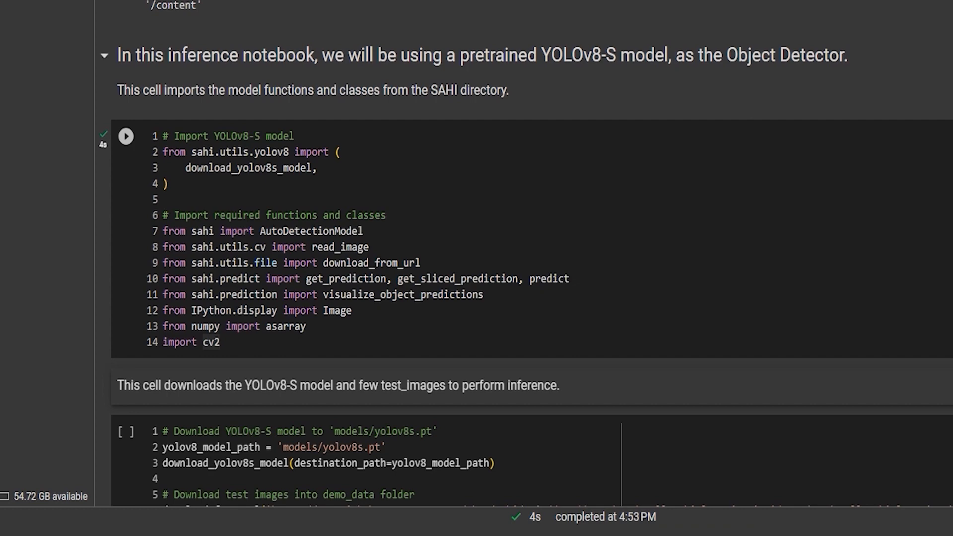
double_click(210, 342)
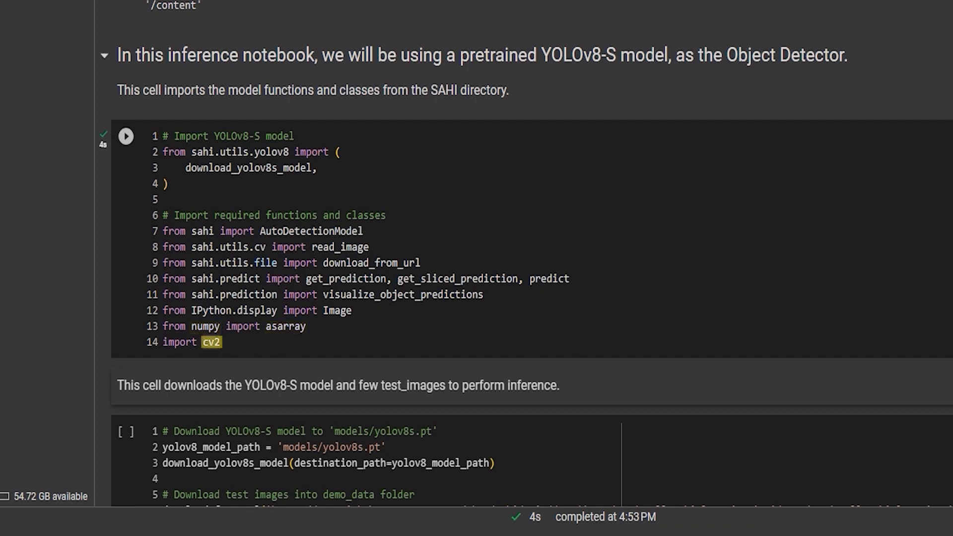
scroll(up, 3)
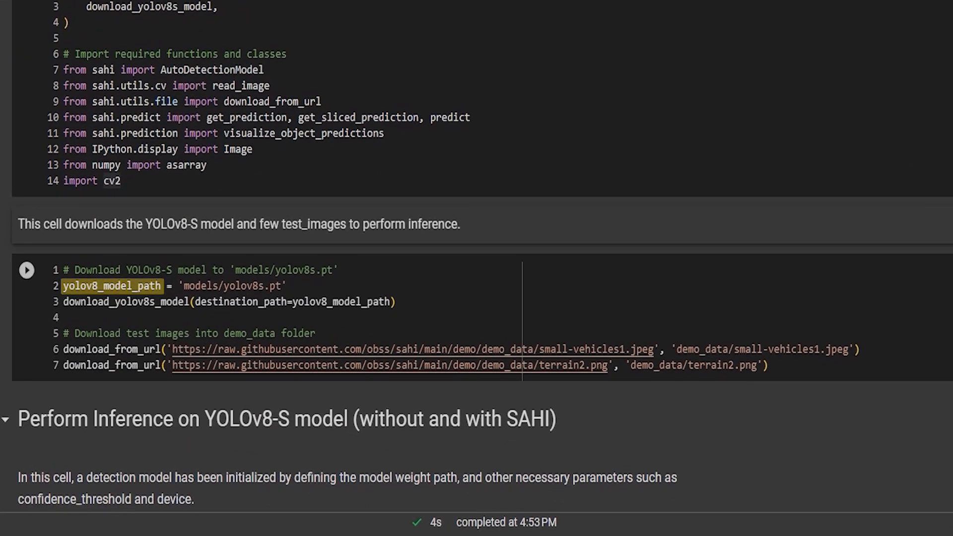
- Download YOLOv8-S and test images into models and demo_data, dismissing the runtime files warning
click(26, 271)
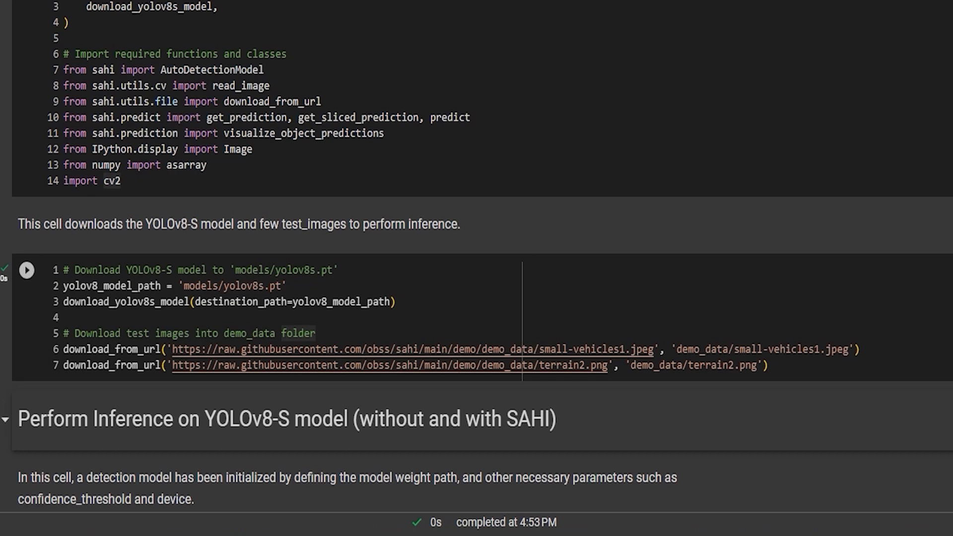
double_click(228, 303)
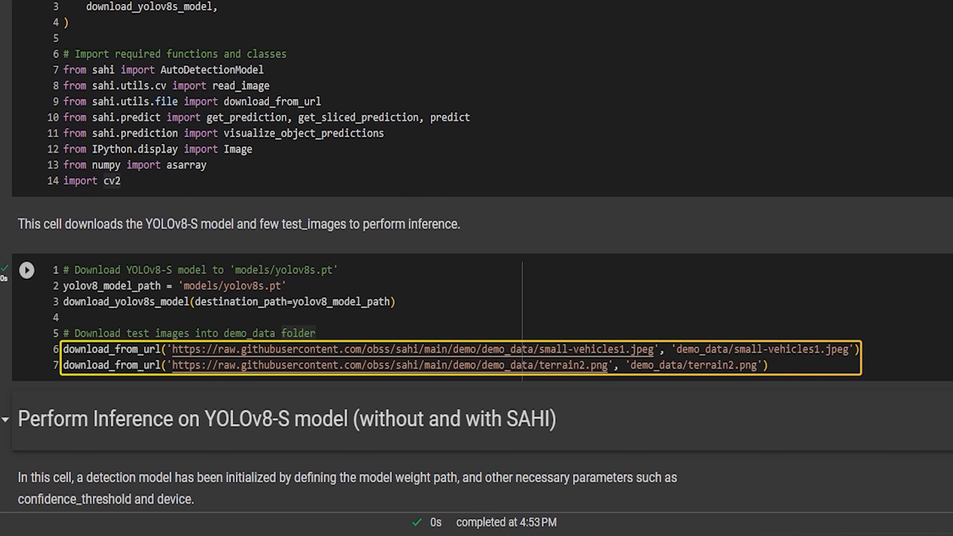
double_click(761, 349)
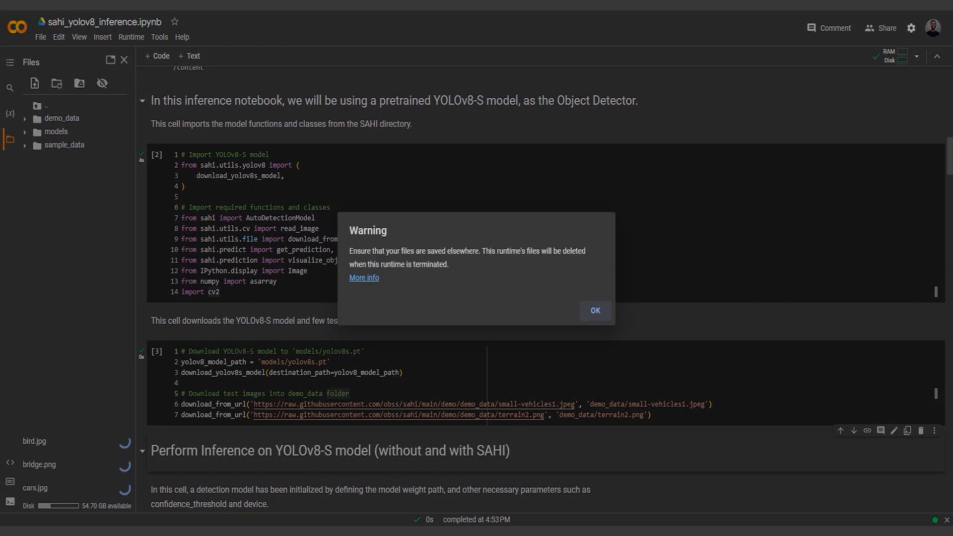
click(594, 310)
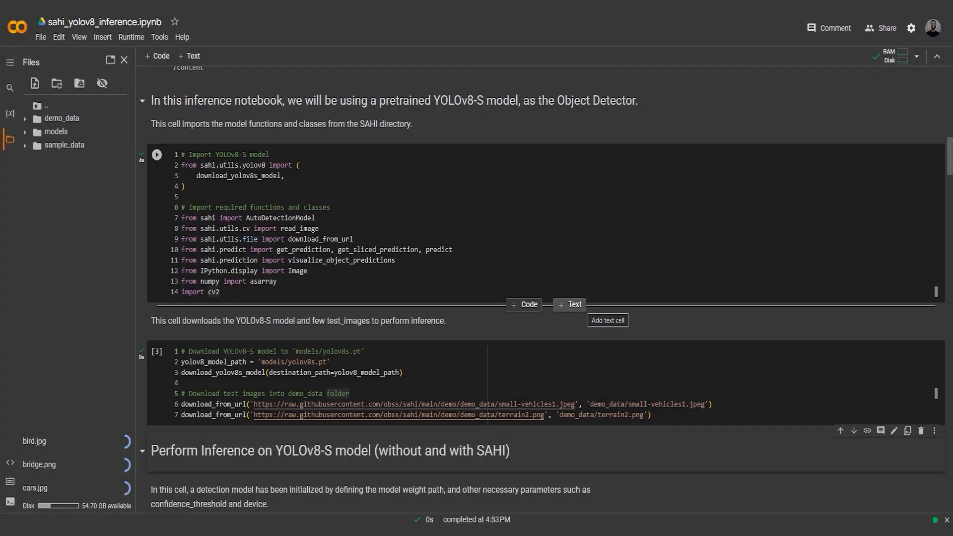
- Load the YOLOv8 detection model, highlighting model_path, confidence threshold 0.3 and device cuda:0
scroll(down, 3)
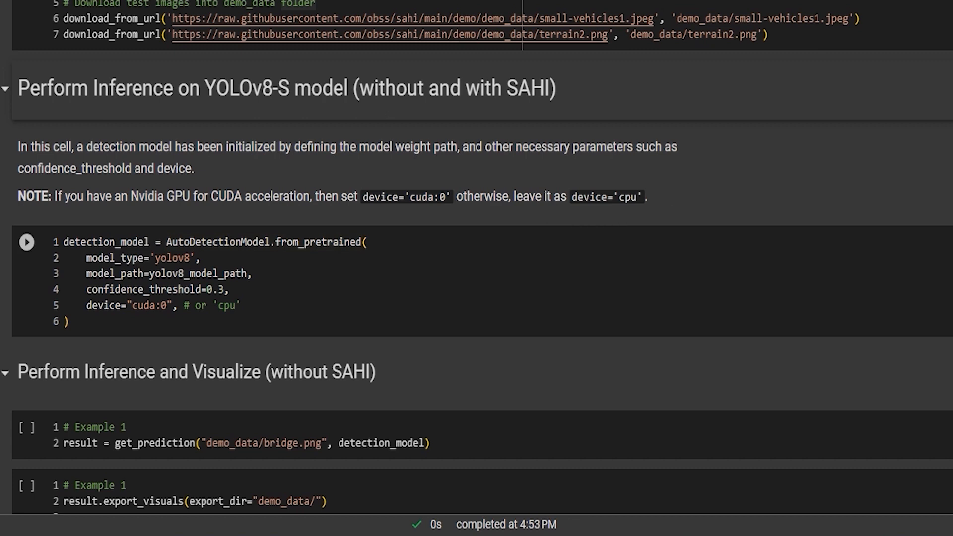
double_click(167, 273)
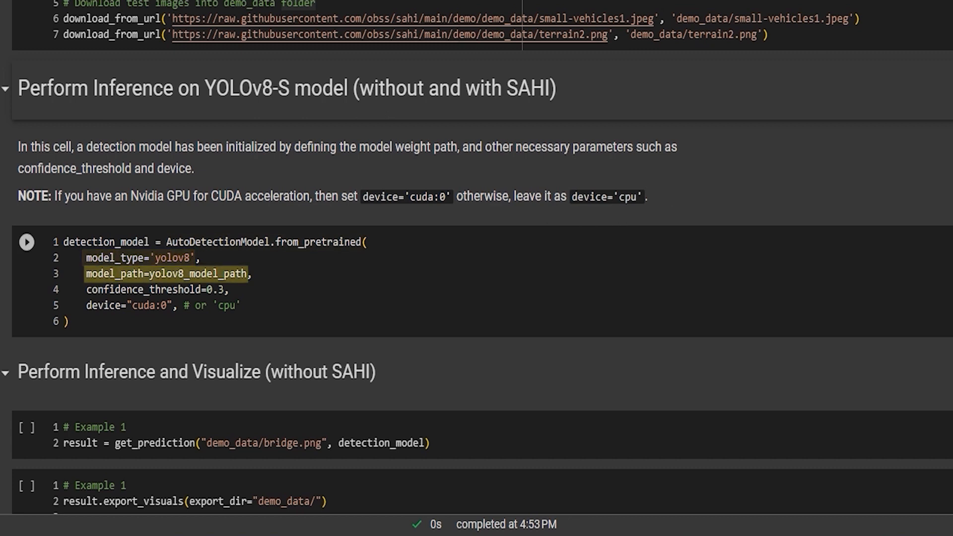
click(27, 242)
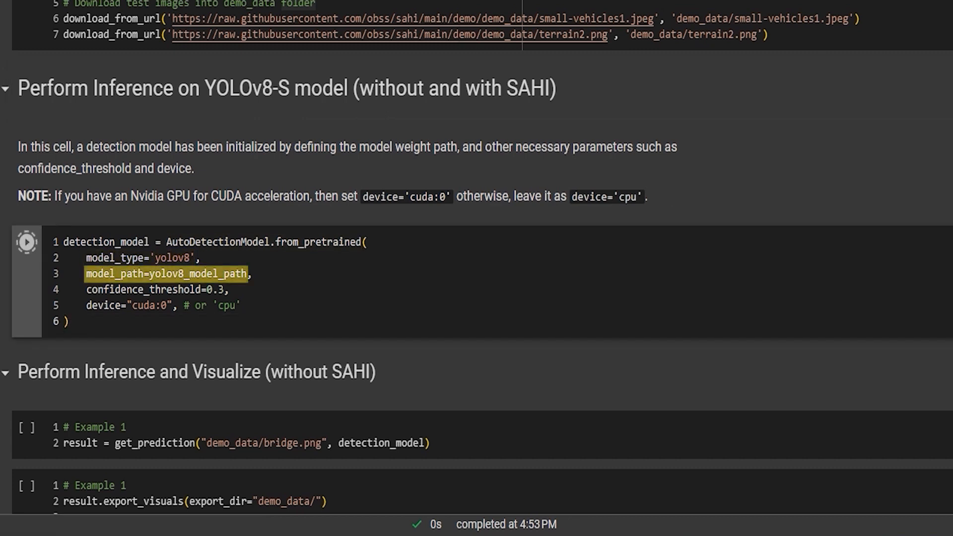
click(27, 242)
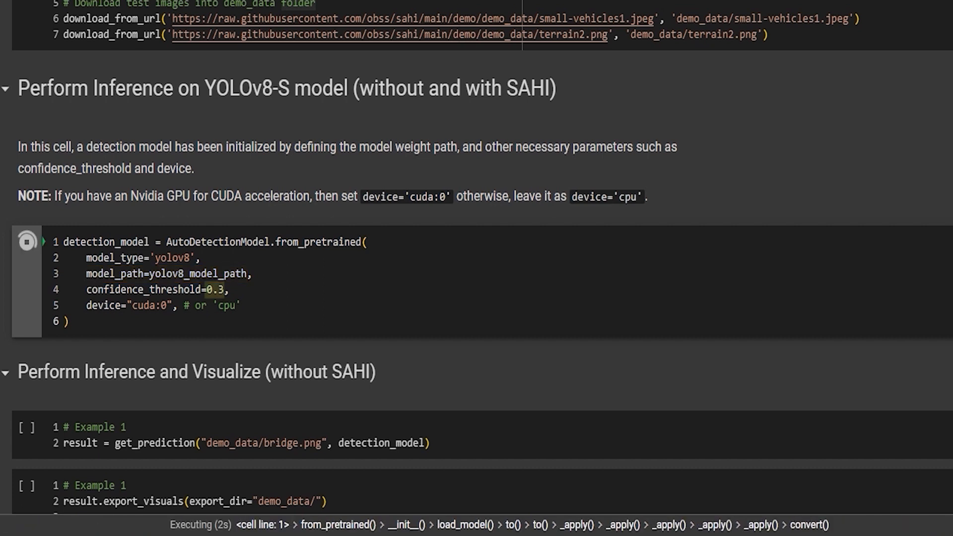
double_click(213, 289)
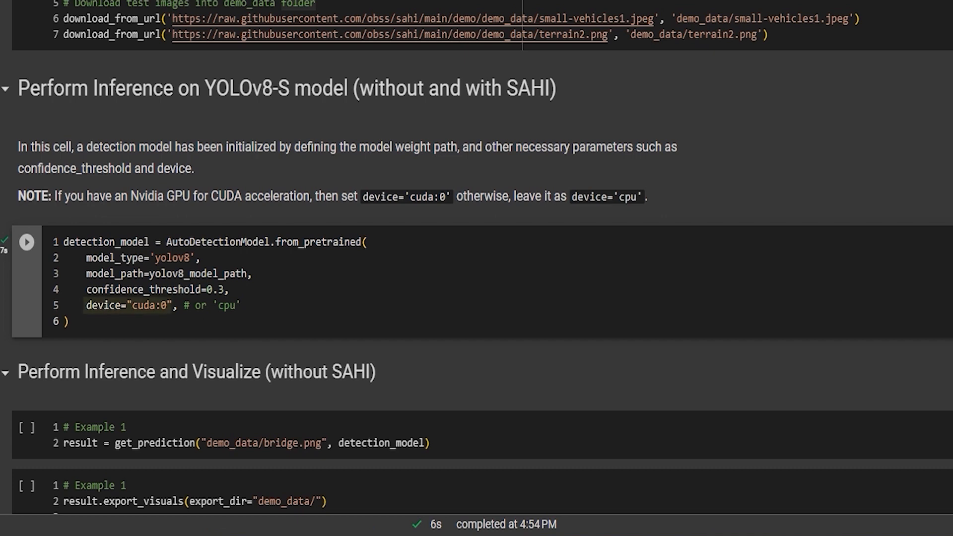
double_click(127, 305)
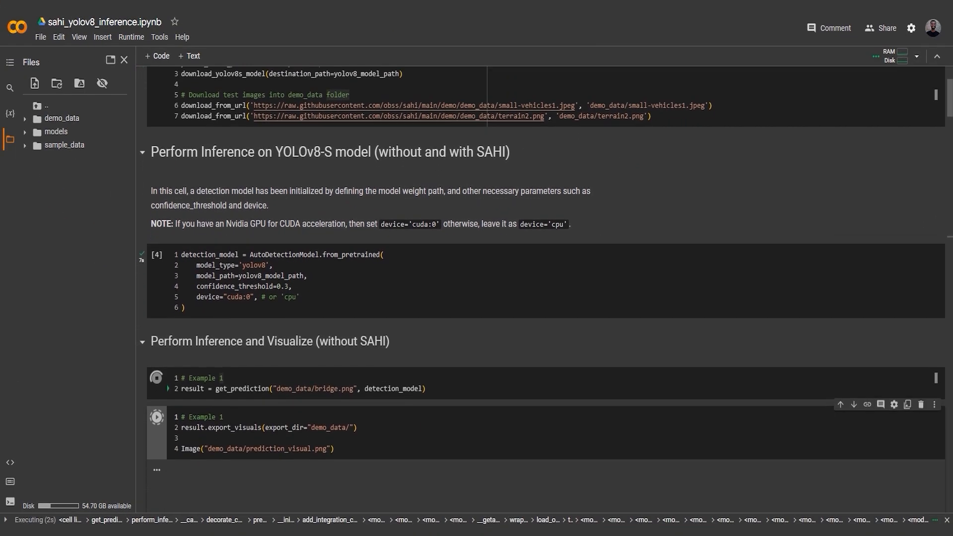
- Display YOLOv8 detection boxes on the bridge, bird and cars images exported to demo_data
scroll(down, 3)
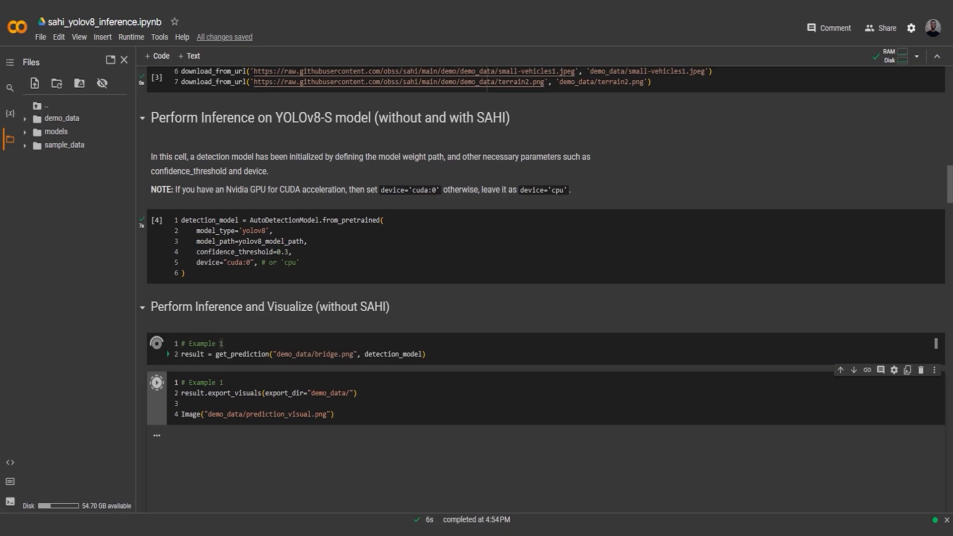
click(157, 343)
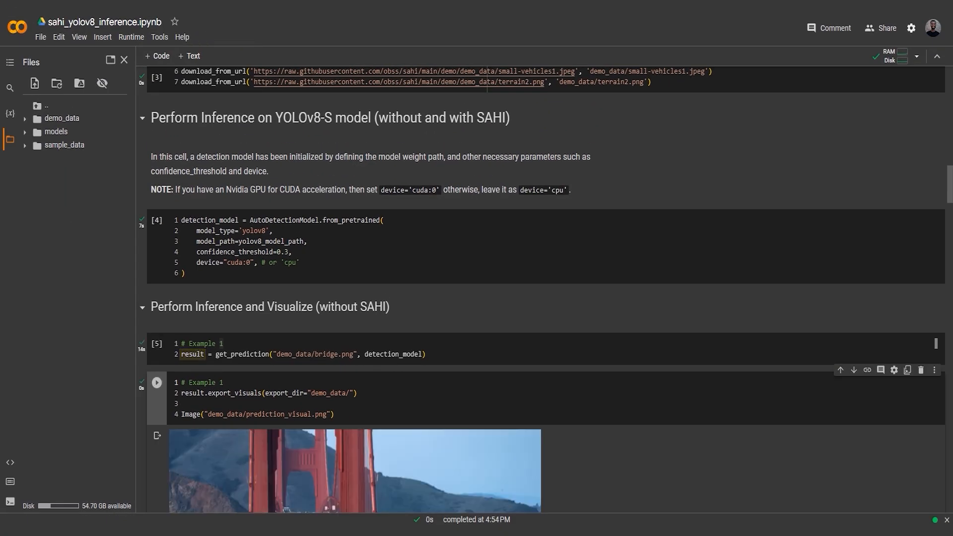
scroll(down, 3)
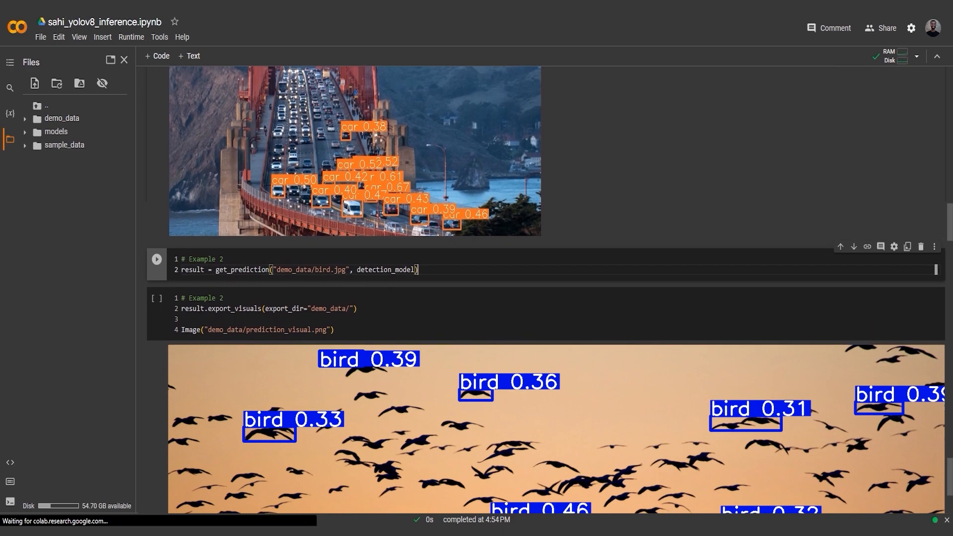
double_click(220, 308)
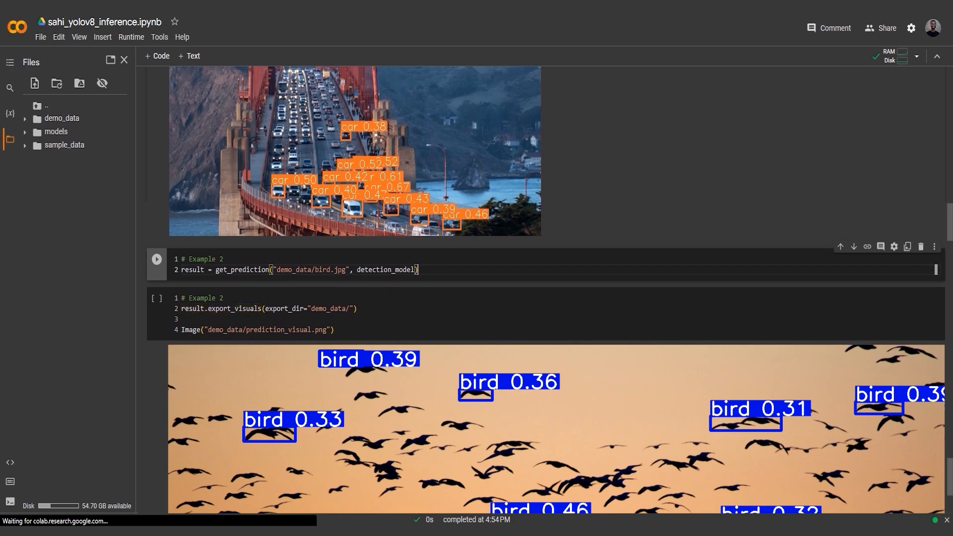
double_click(333, 308)
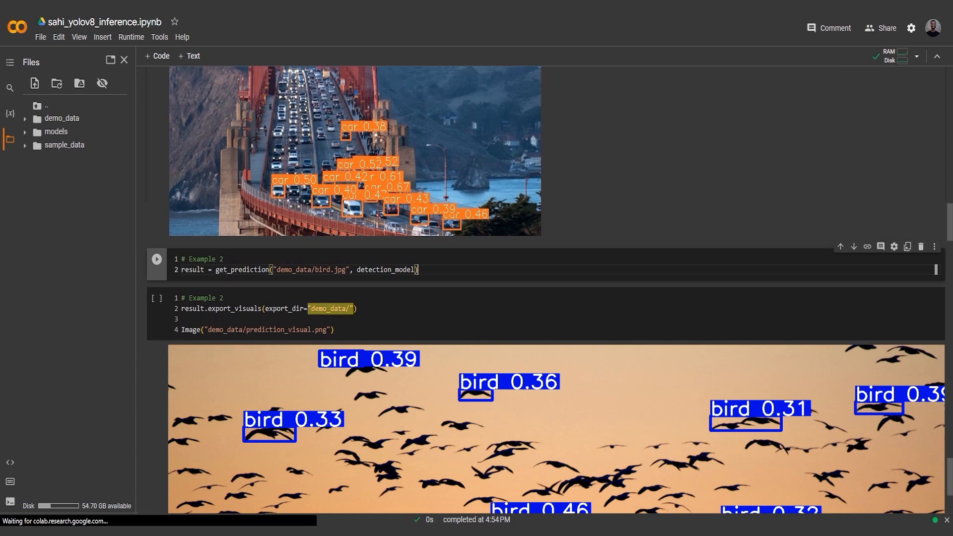
scroll(down, 3)
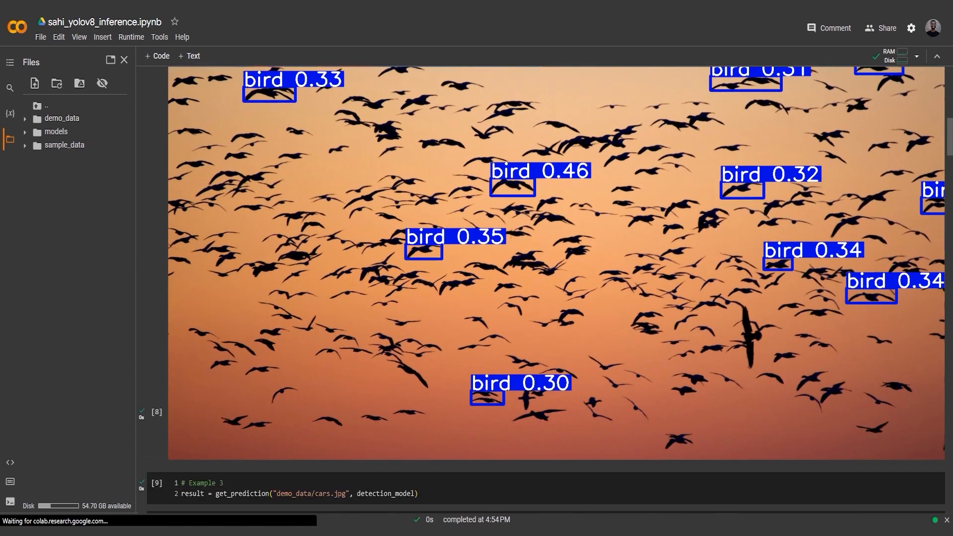
scroll(down, 3)
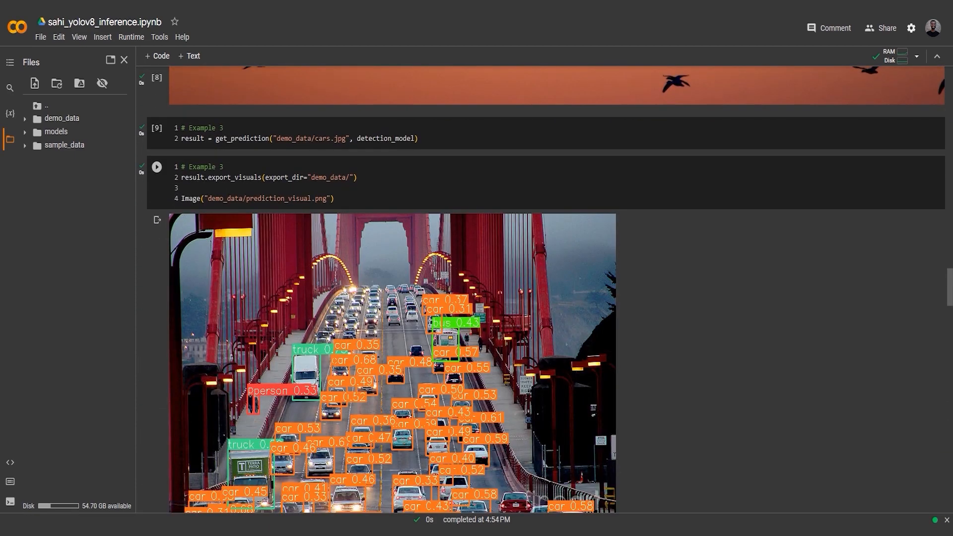
scroll(down, 3)
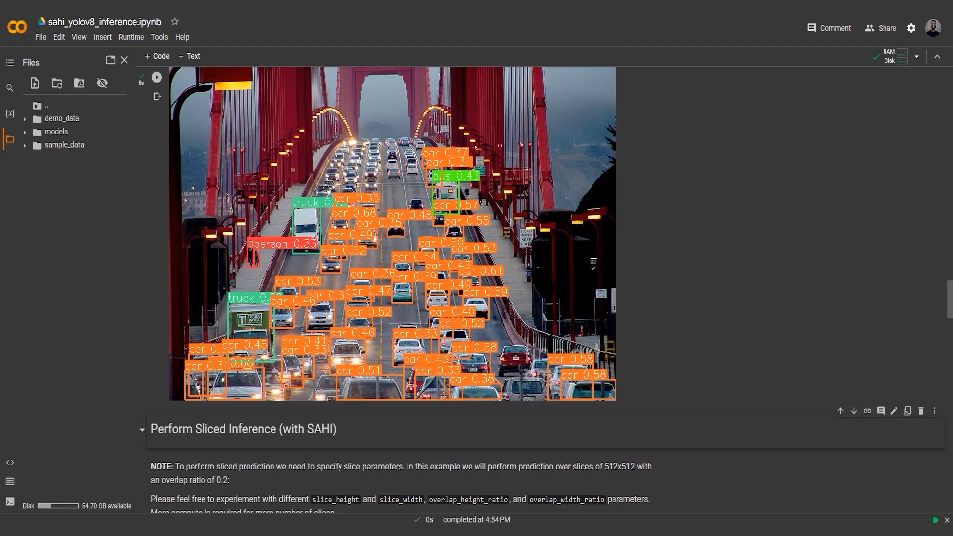
- Run get_sliced_prediction on bridge.png with 128×128 slices and 0.7 overlap ratios
scroll(down, 3)
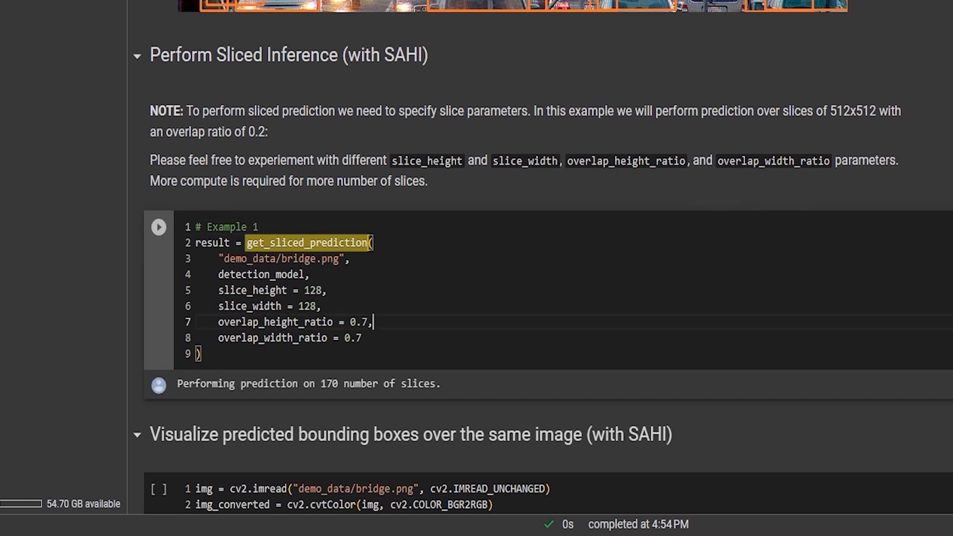
click(158, 227)
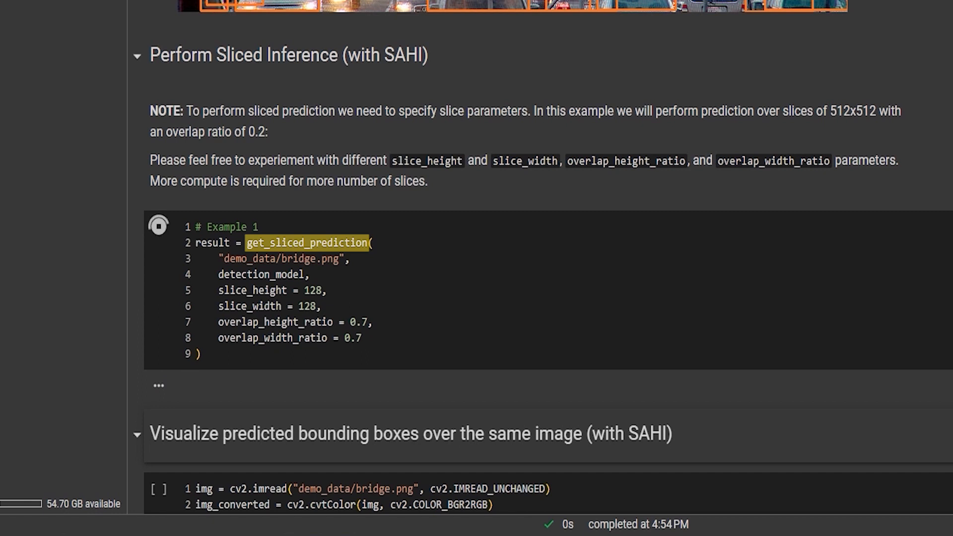
double_click(212, 242)
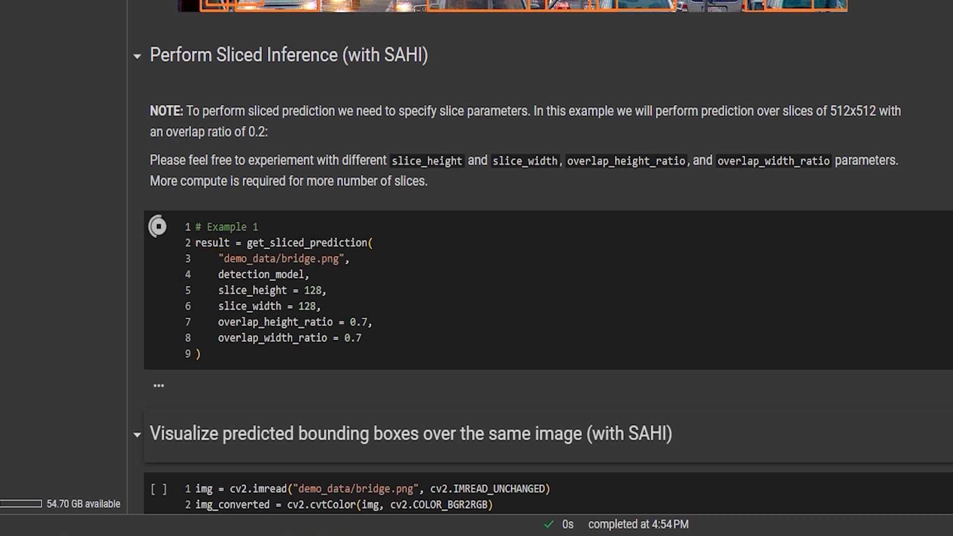
double_click(243, 290)
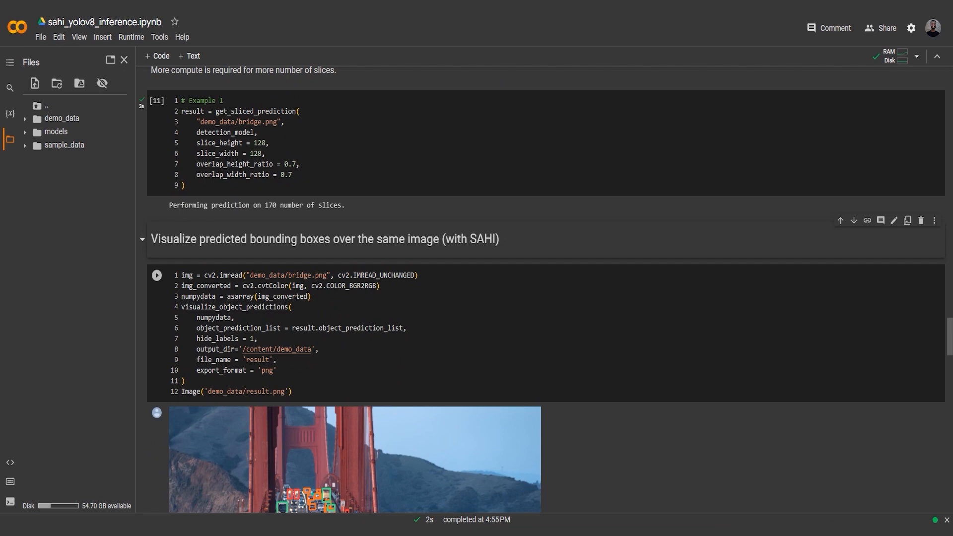
scroll(down, 3)
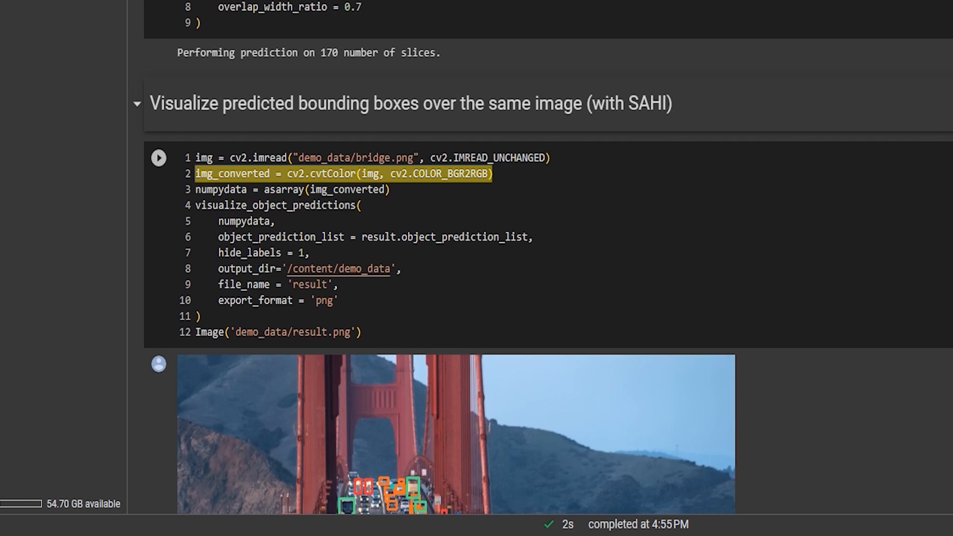
click(303, 173)
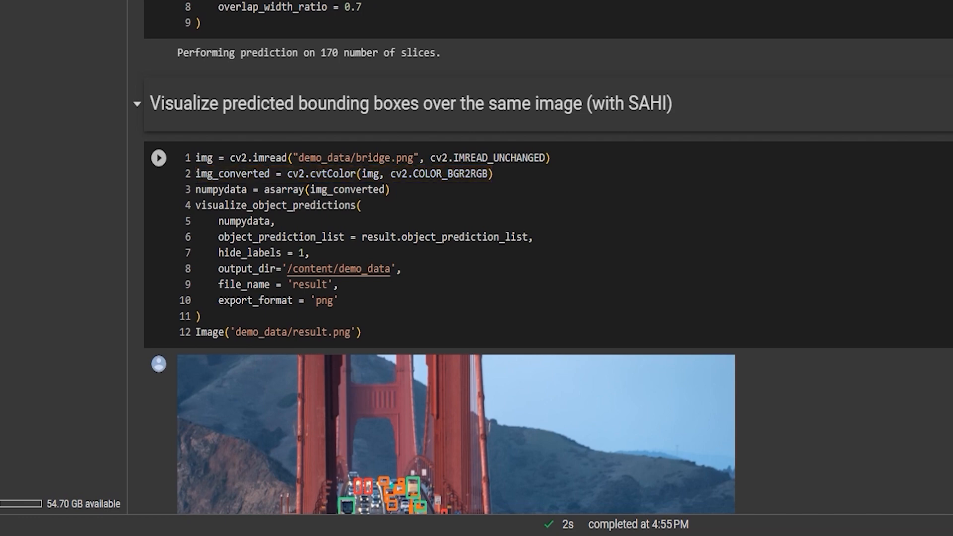
double_click(275, 205)
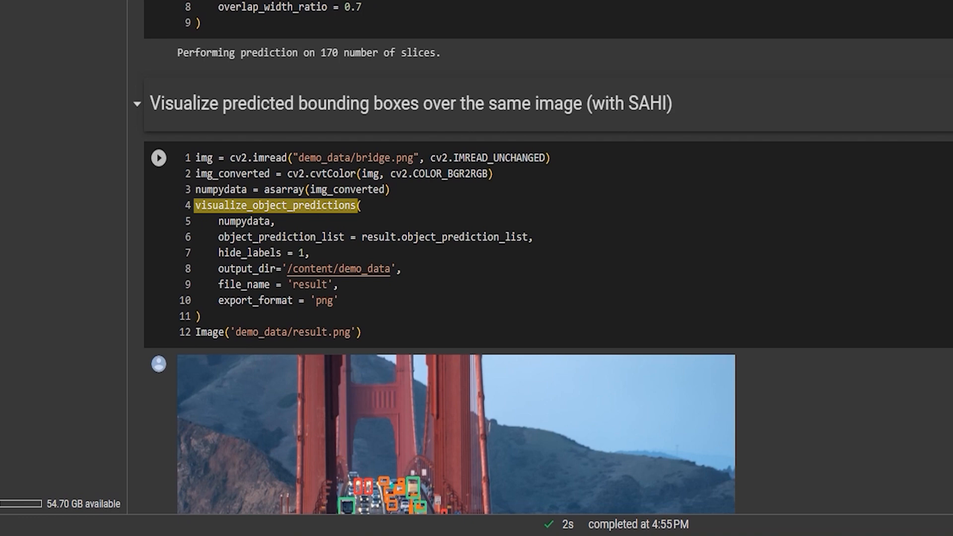
scroll(up, 3)
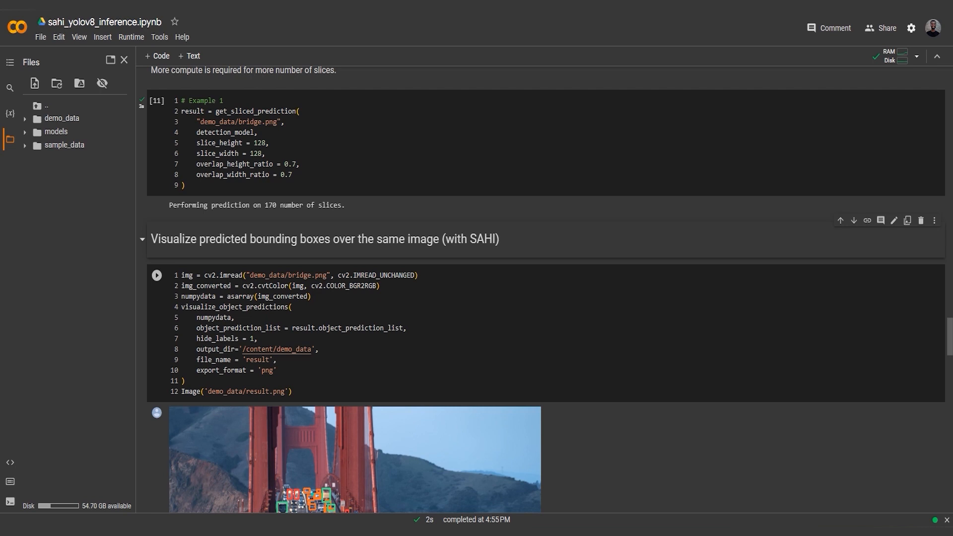